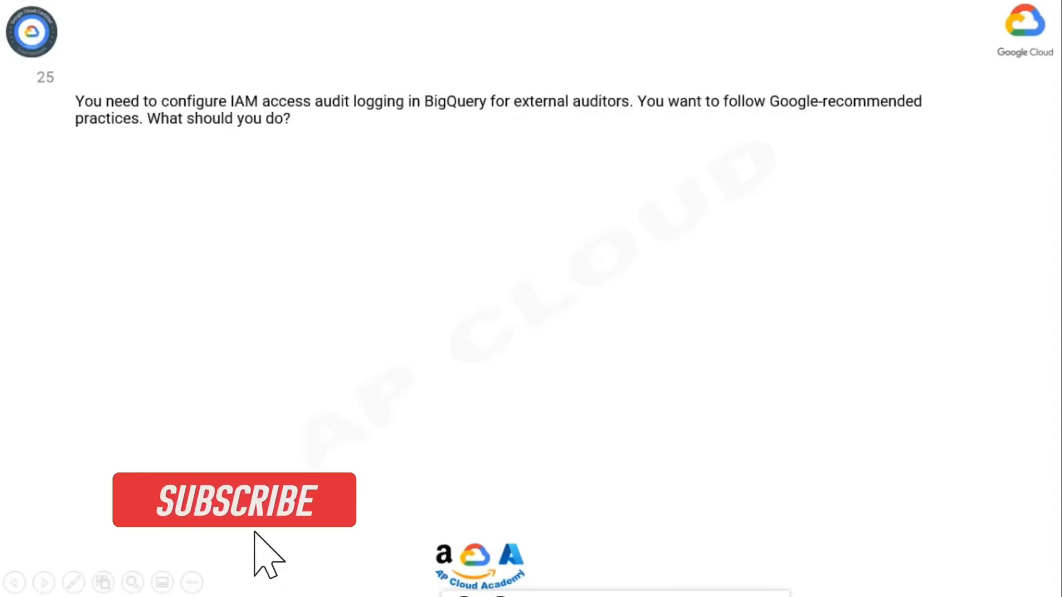
click(233, 500)
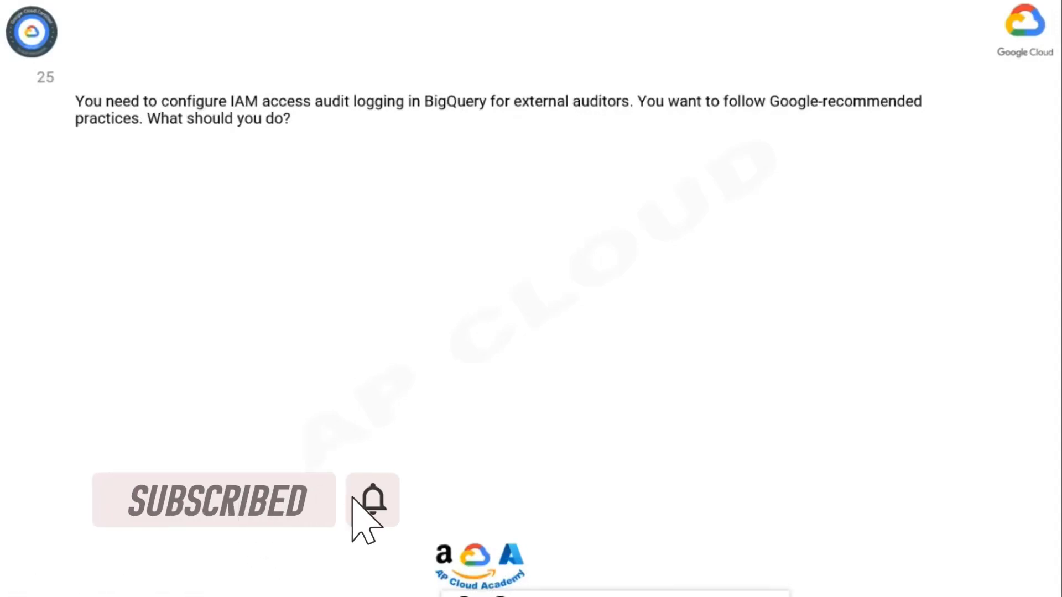